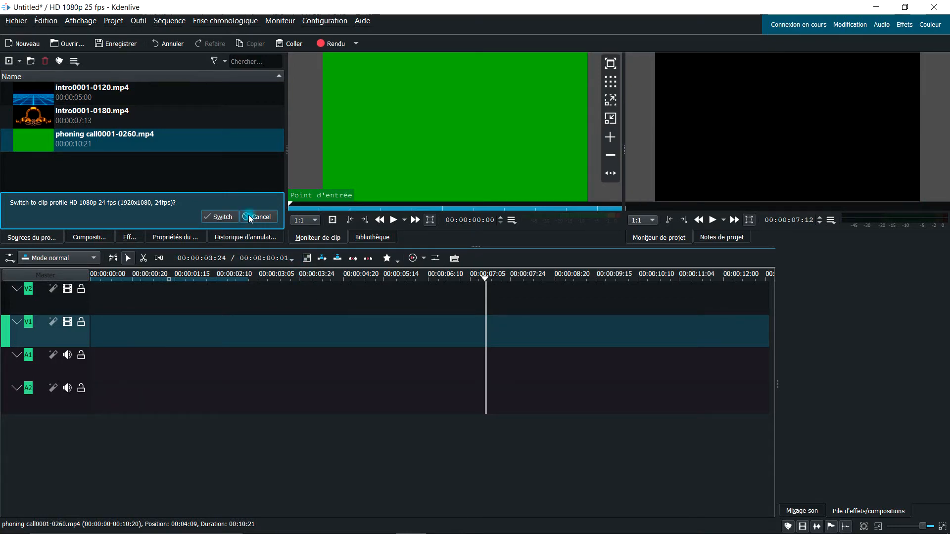
Step: Cancel the profile switch to keep 25 fps and drop intro0001-0120.mp4 and intro0001-0180.mp4 onto V2
{"action": "left_click", "coordinate": [261, 217]}
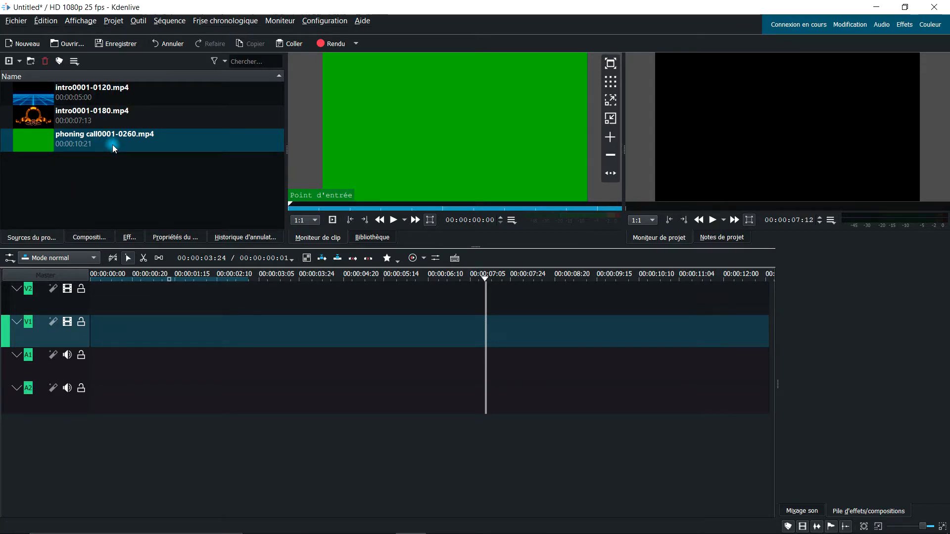
{"action": "mouse_move", "coordinate": [126, 149]}
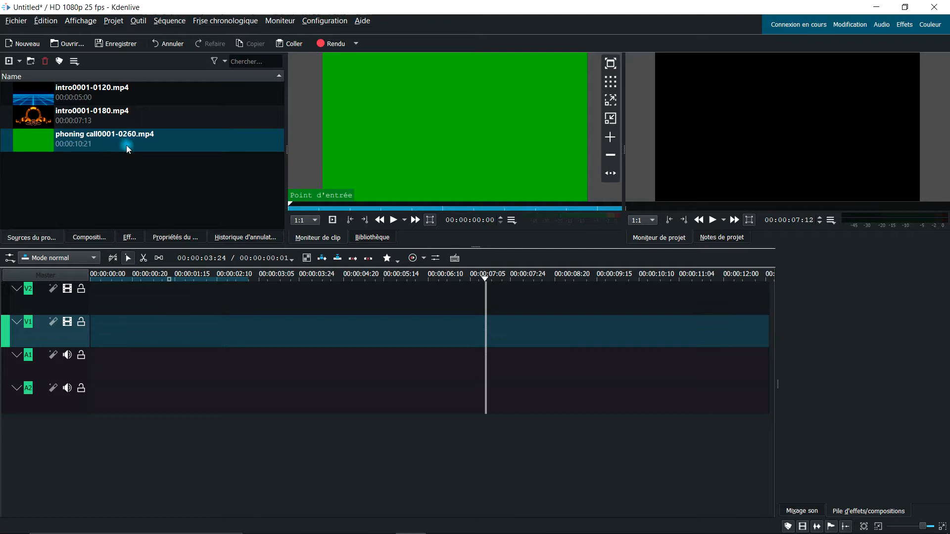
{"action": "left_click", "coordinate": [438, 278]}
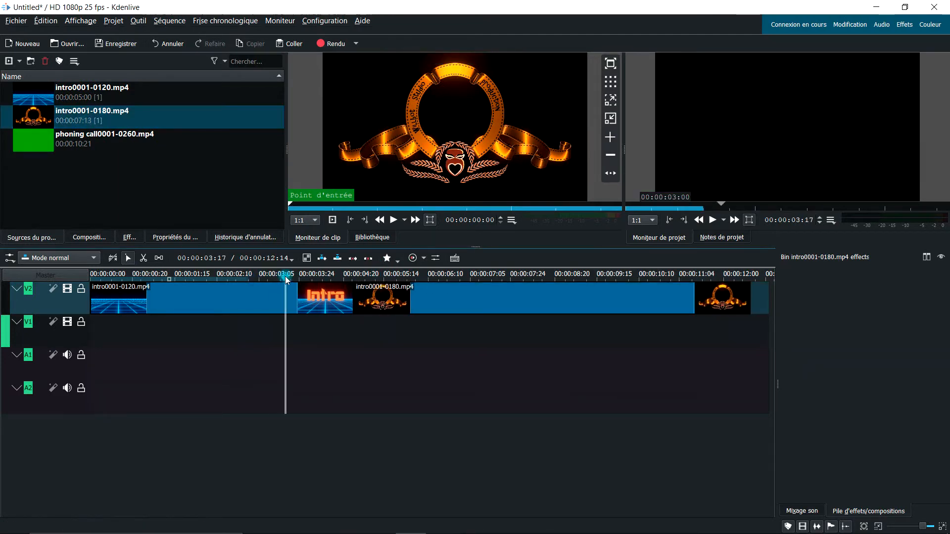
Step: Scrub the join, then give intro0001-0120 a Fade out and intro0001-0180 a Fade in
{"action": "left_click", "coordinate": [307, 274]}
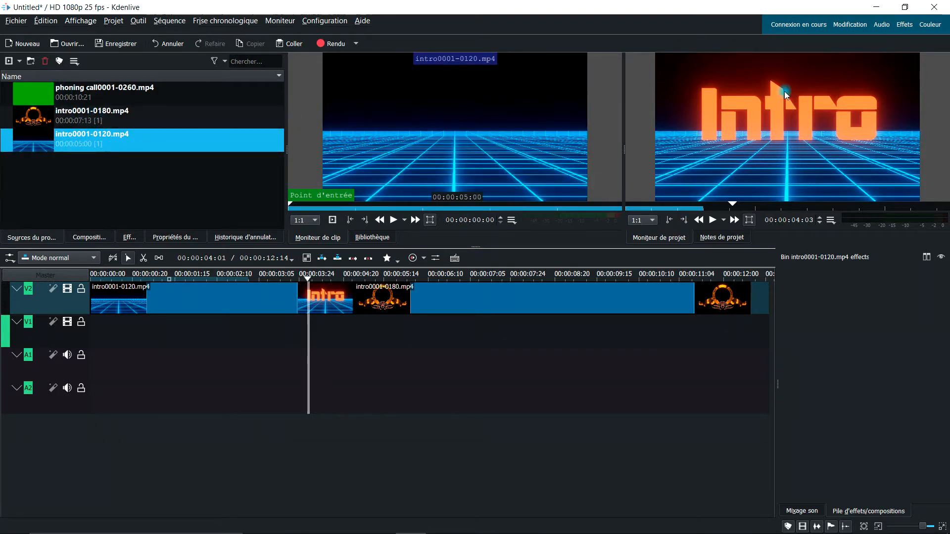
{"action": "left_click", "coordinate": [307, 274]}
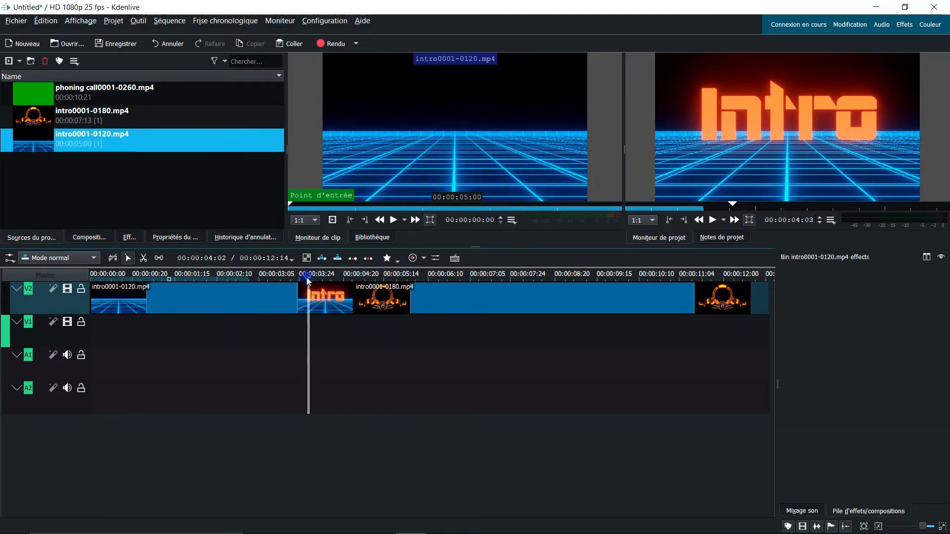
{"action": "left_click", "coordinate": [350, 274]}
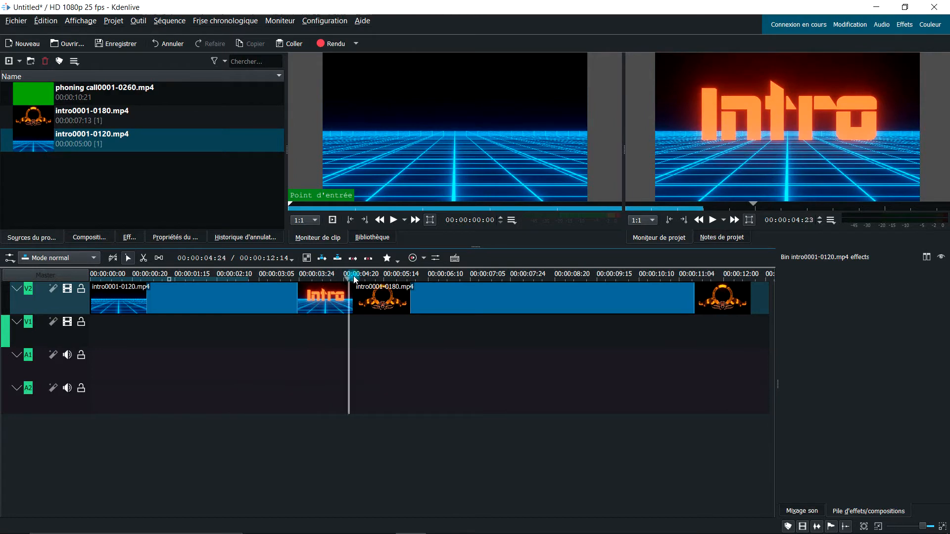
{"action": "left_click", "coordinate": [362, 274]}
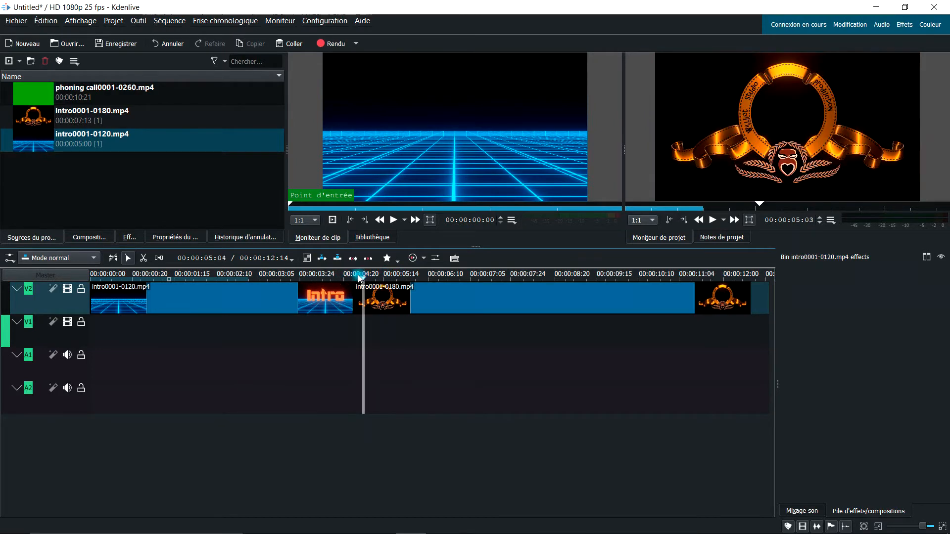
{"action": "left_click", "coordinate": [330, 274]}
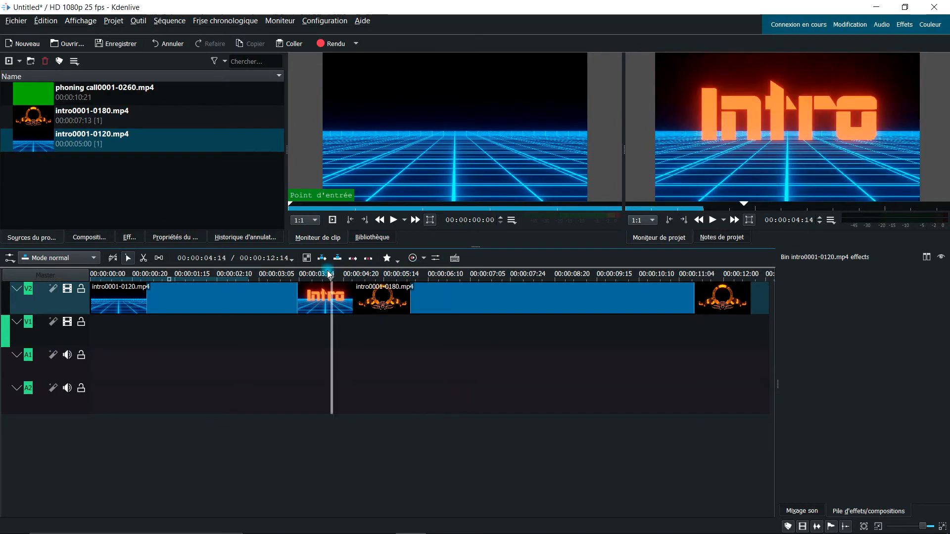
{"action": "left_click", "coordinate": [358, 280]}
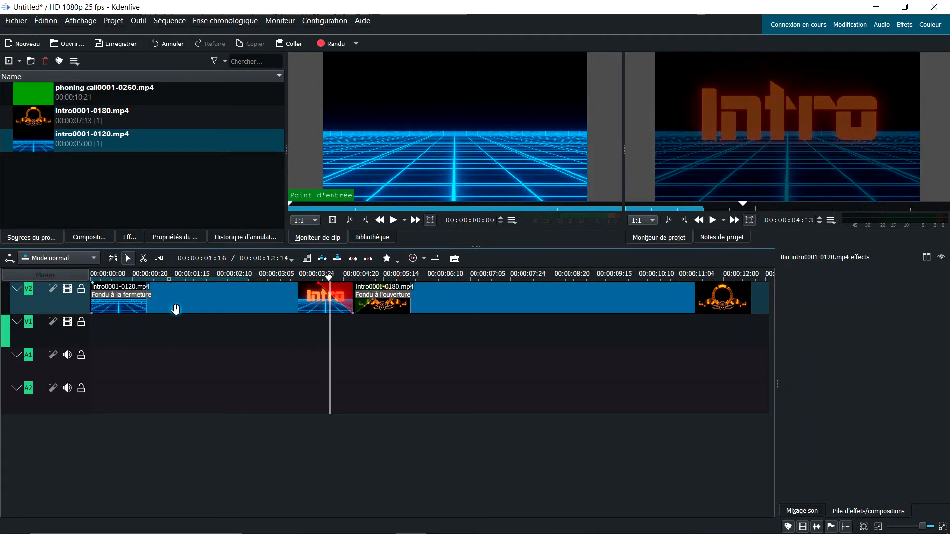
{"action": "left_click", "coordinate": [328, 279]}
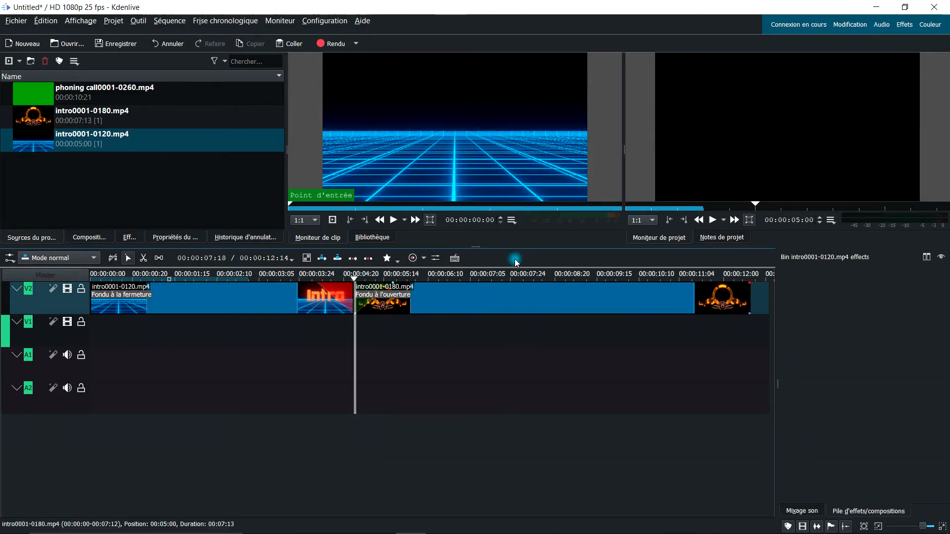
{"action": "left_click", "coordinate": [353, 273]}
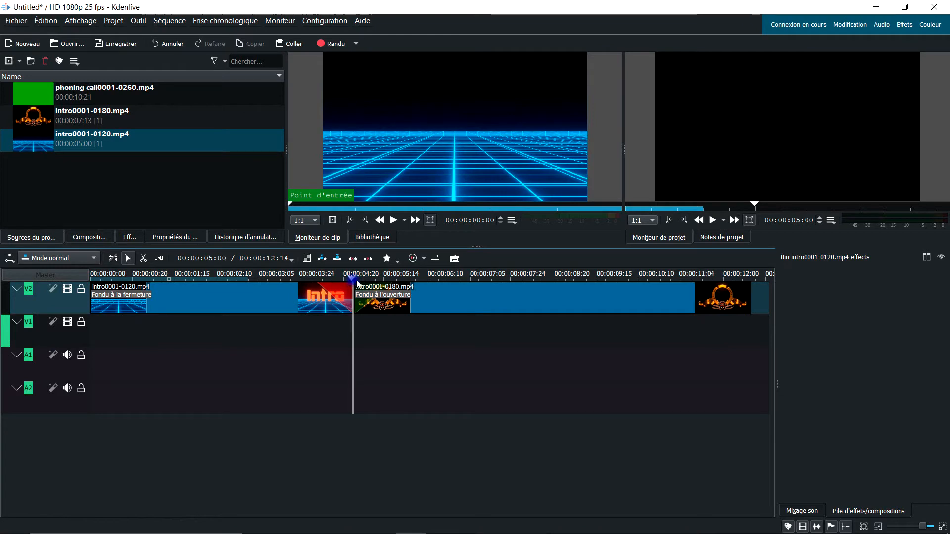
{"action": "left_click", "coordinate": [383, 275]}
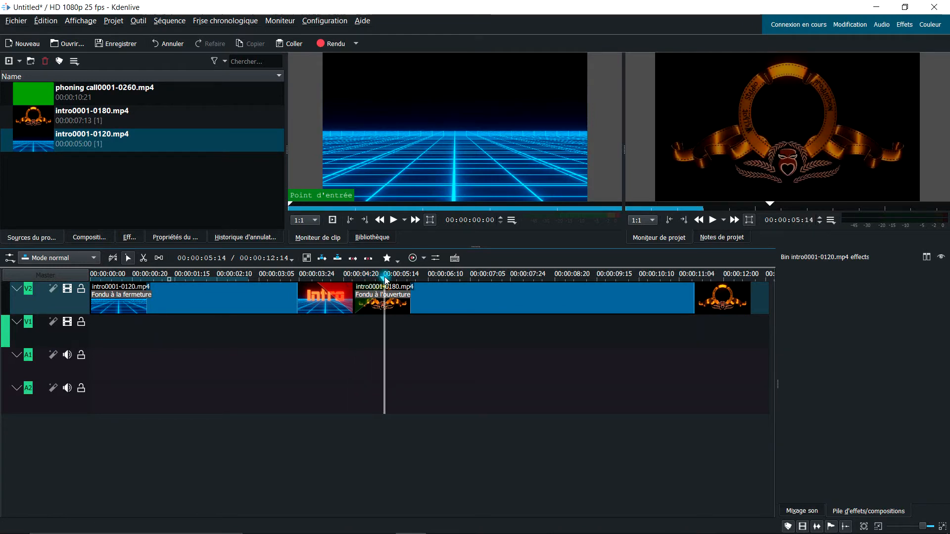
{"action": "left_click", "coordinate": [366, 274]}
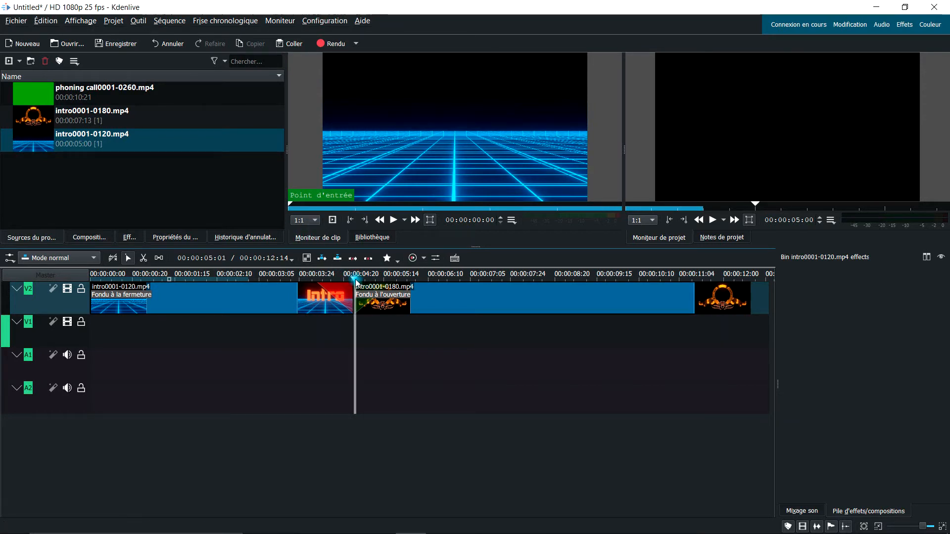
{"action": "left_click", "coordinate": [349, 279]}
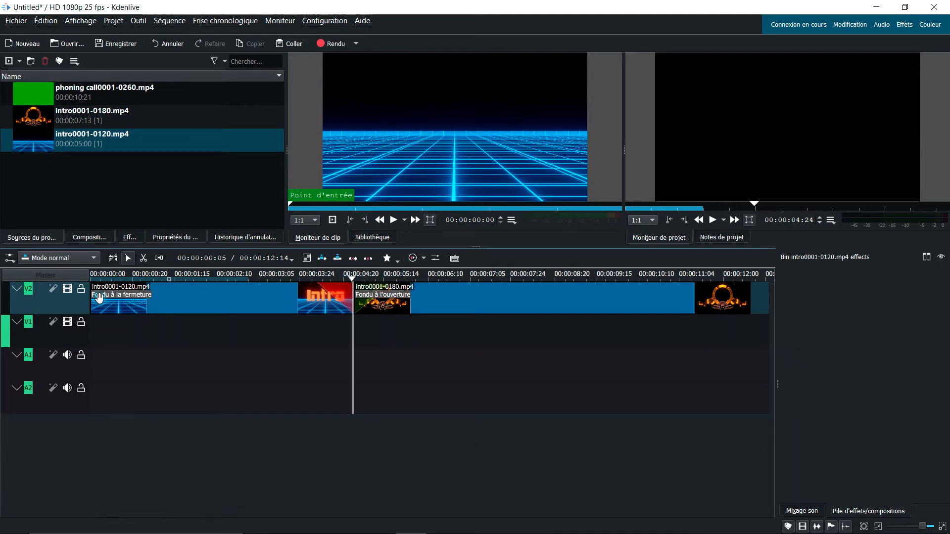
{"action": "left_click", "coordinate": [463, 300]}
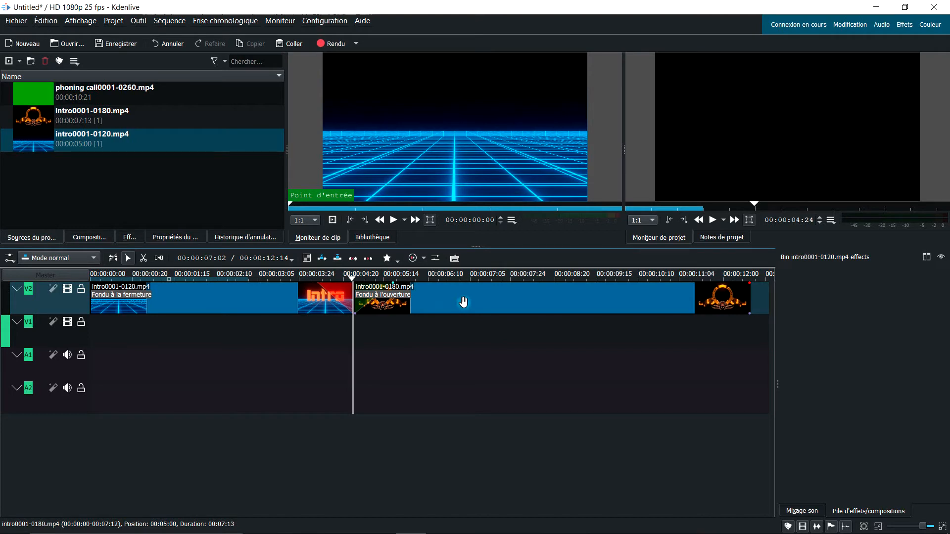
{"action": "left_click", "coordinate": [280, 327]}
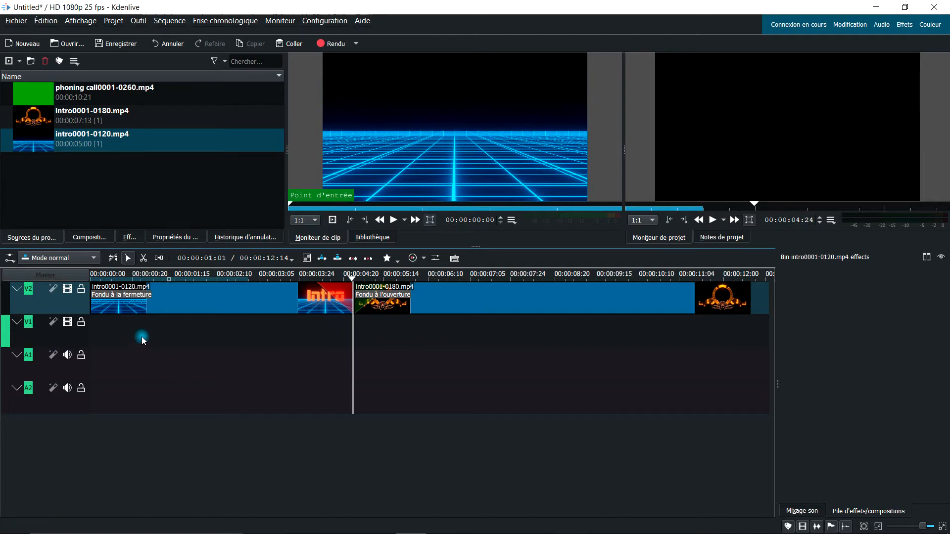
{"action": "left_click", "coordinate": [353, 280]}
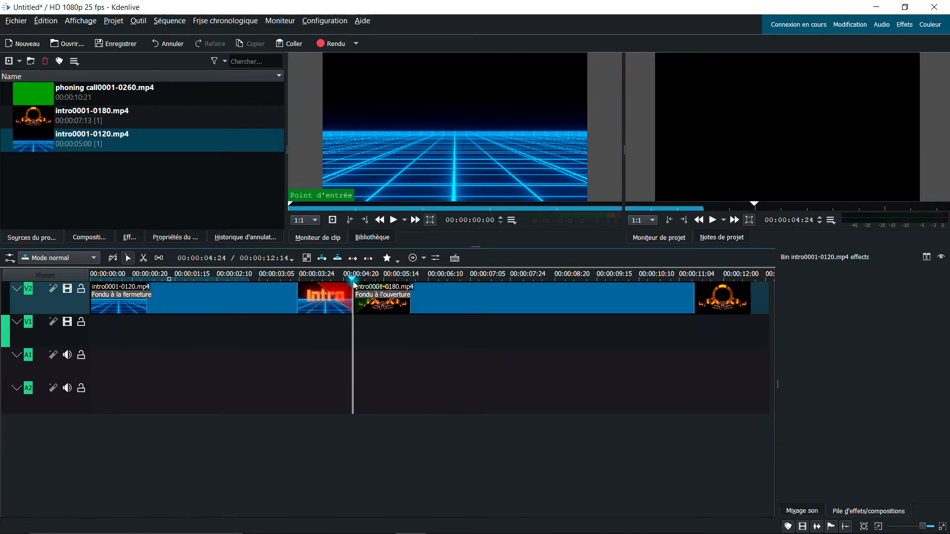
{"action": "left_click", "coordinate": [328, 274]}
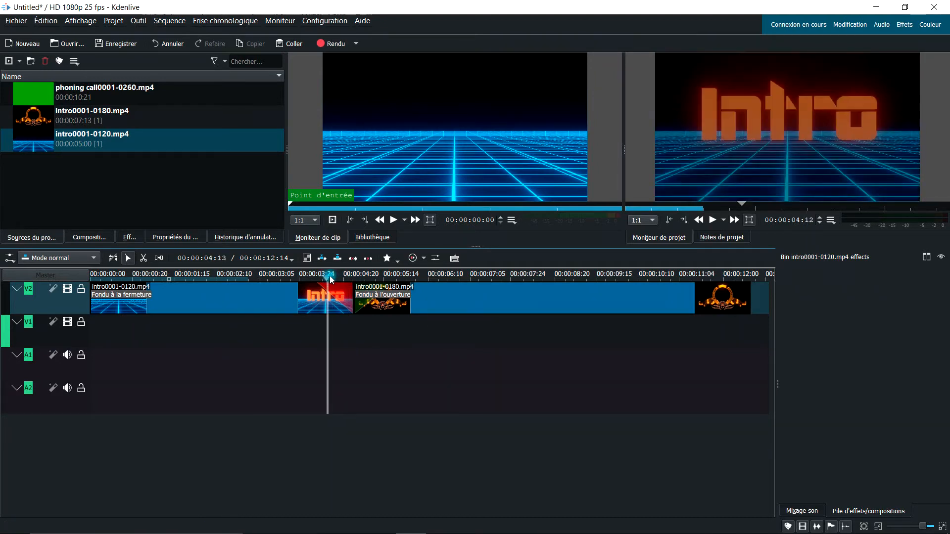
{"action": "left_click", "coordinate": [350, 274]}
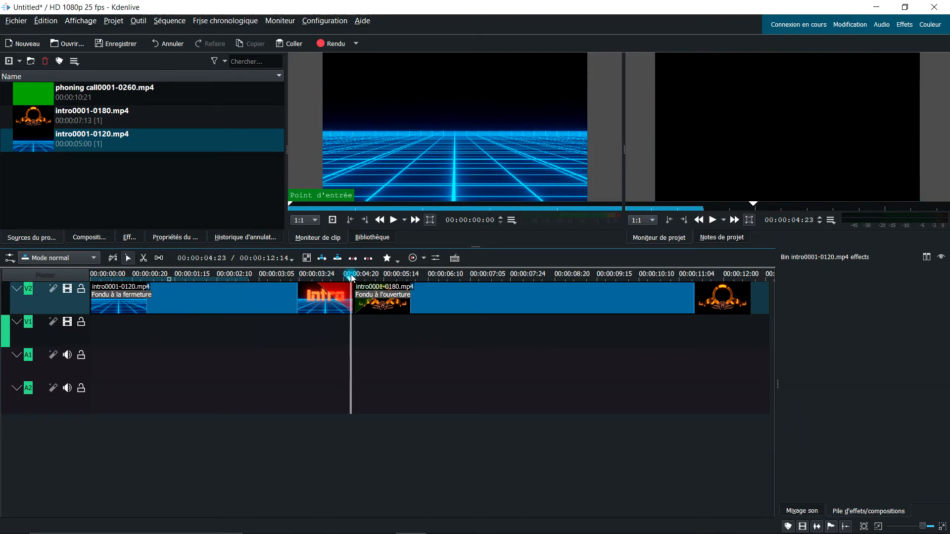
{"action": "left_click", "coordinate": [441, 273]}
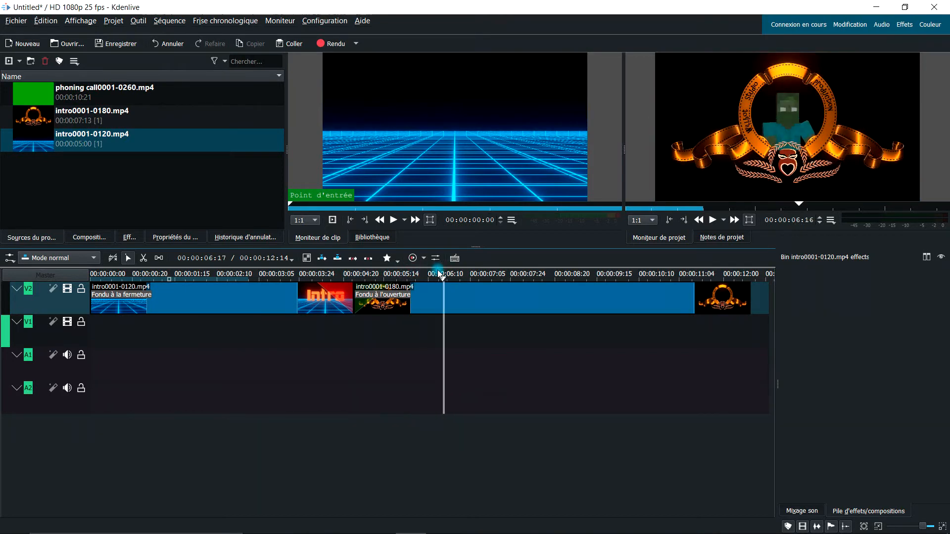
{"action": "left_click", "coordinate": [391, 279]}
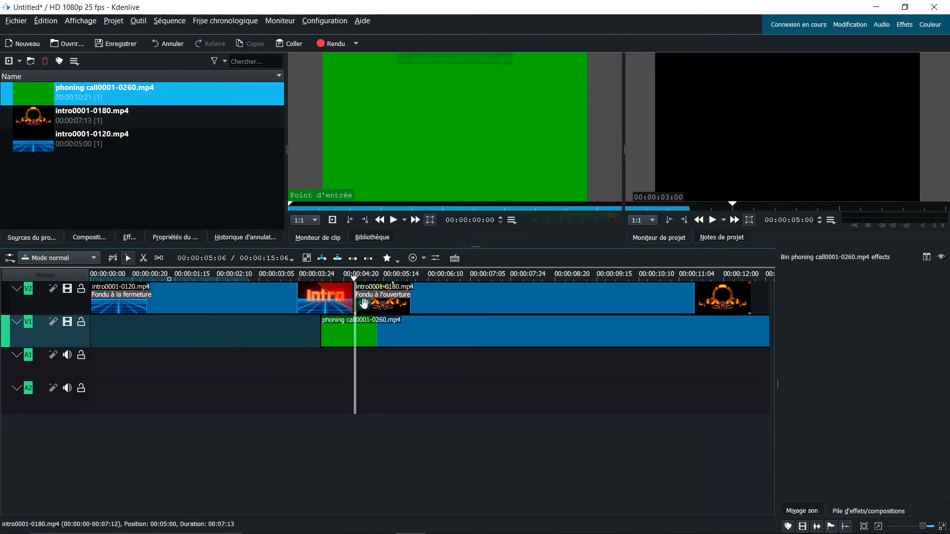
Step: Extend Fondu à la fermeture and Fondu à l'ouverture on the V2 clips and preview the result
{"action": "left_click", "coordinate": [303, 271]}
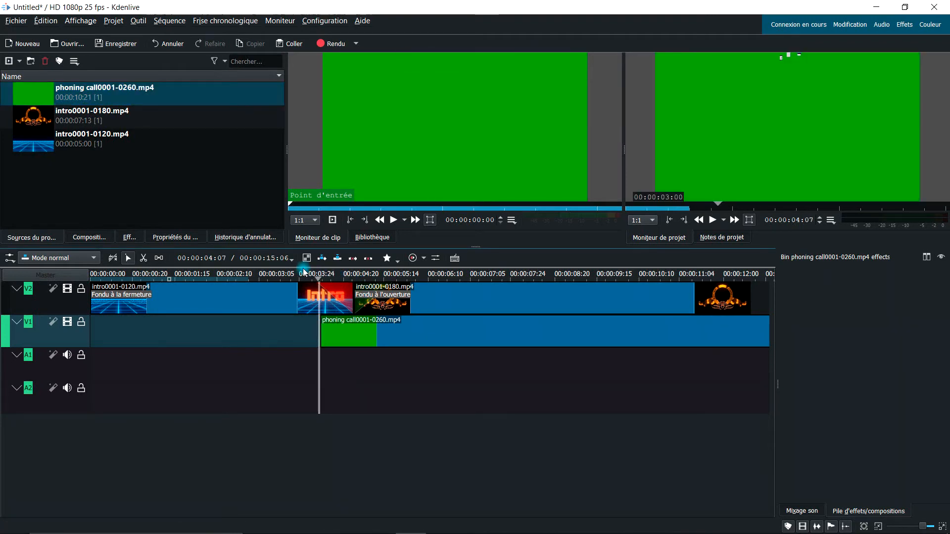
{"action": "left_click", "coordinate": [245, 274]}
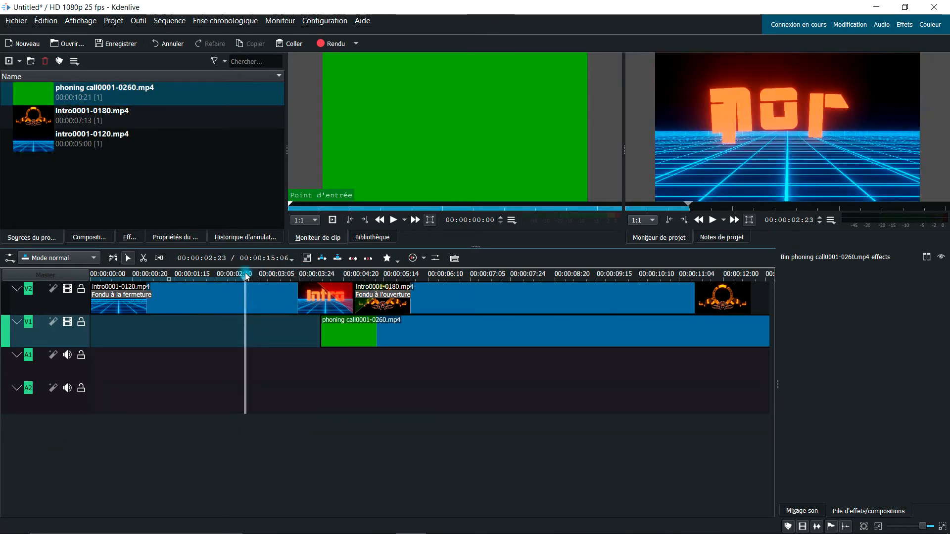
{"action": "left_click", "coordinate": [713, 220]}
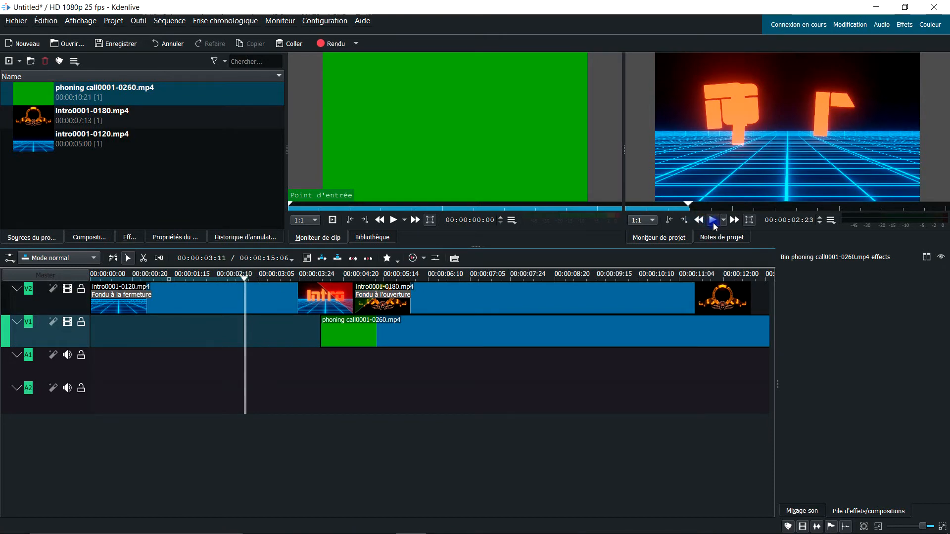
{"action": "left_click", "coordinate": [714, 219]}
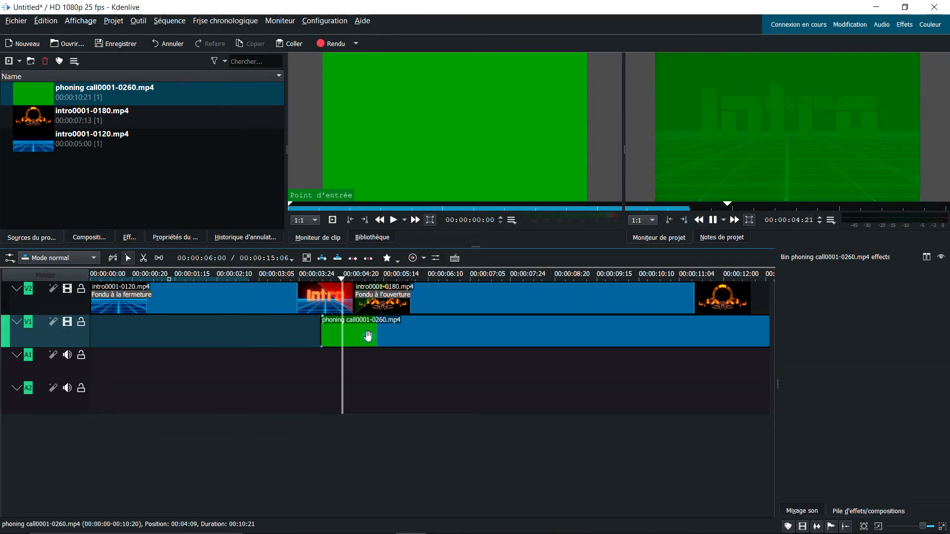
{"action": "left_click", "coordinate": [714, 219]}
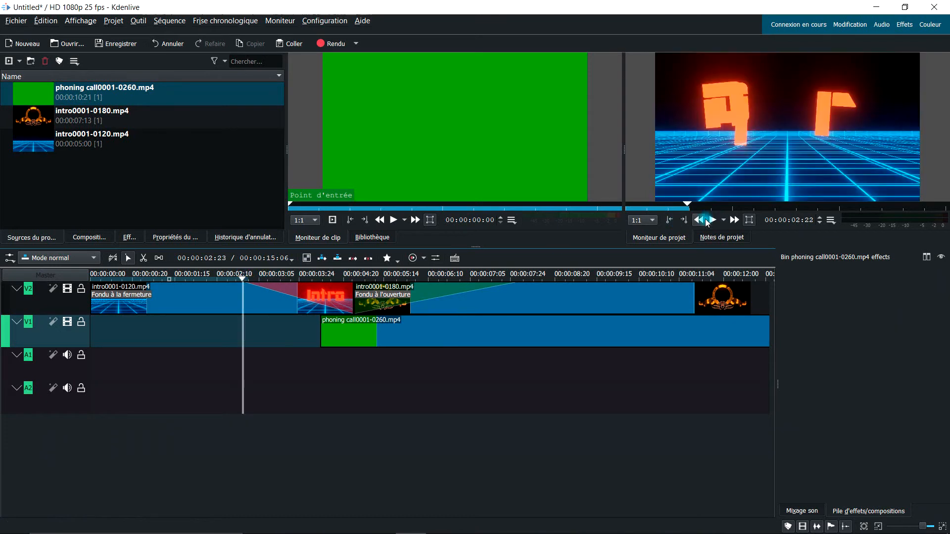
Step: Play back the timeline to check the longer fades across the intro join
{"action": "left_click", "coordinate": [714, 220]}
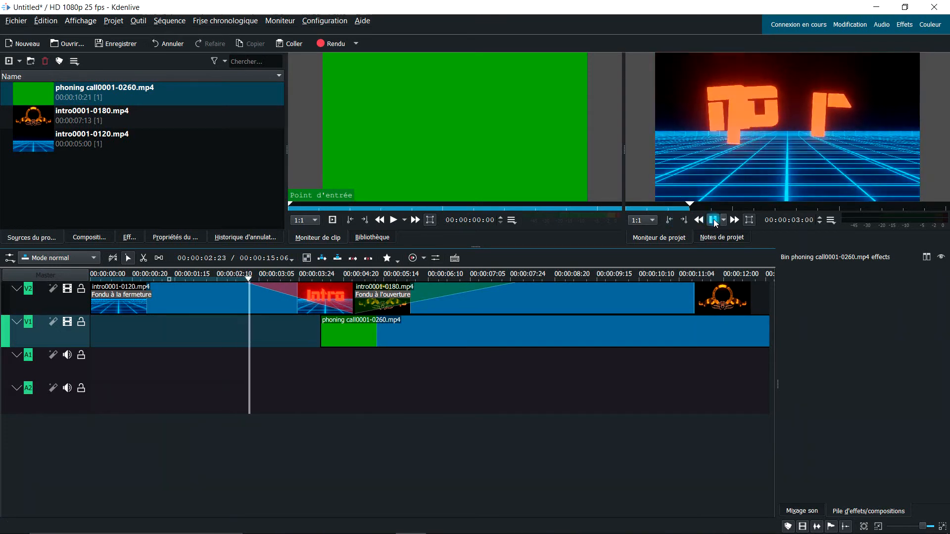
{"action": "left_click", "coordinate": [714, 219]}
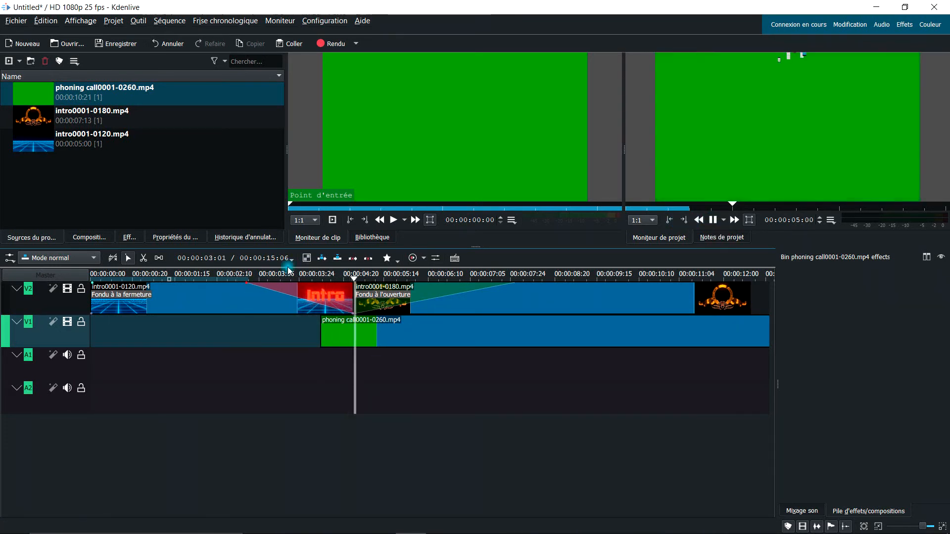
{"action": "left_click", "coordinate": [454, 274]}
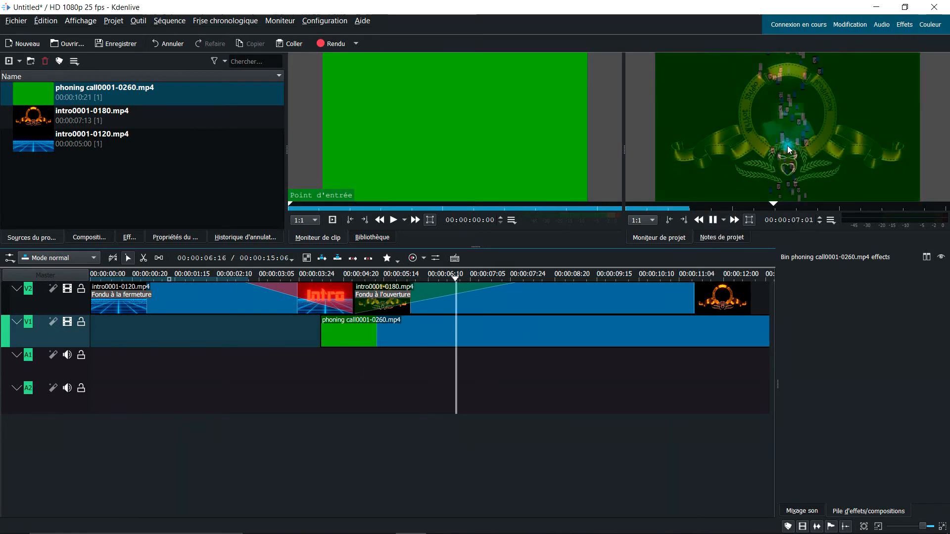
{"action": "left_click", "coordinate": [712, 220]}
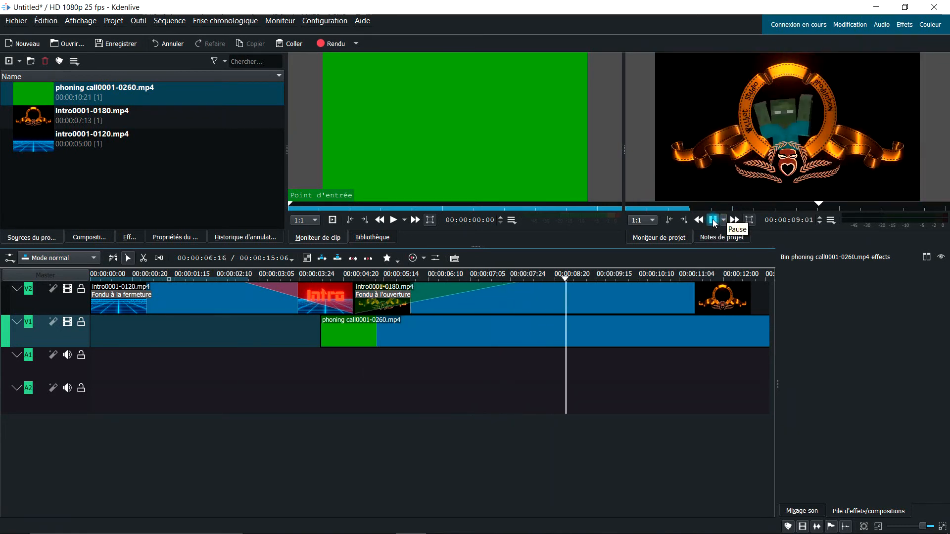
{"action": "left_click", "coordinate": [713, 220]}
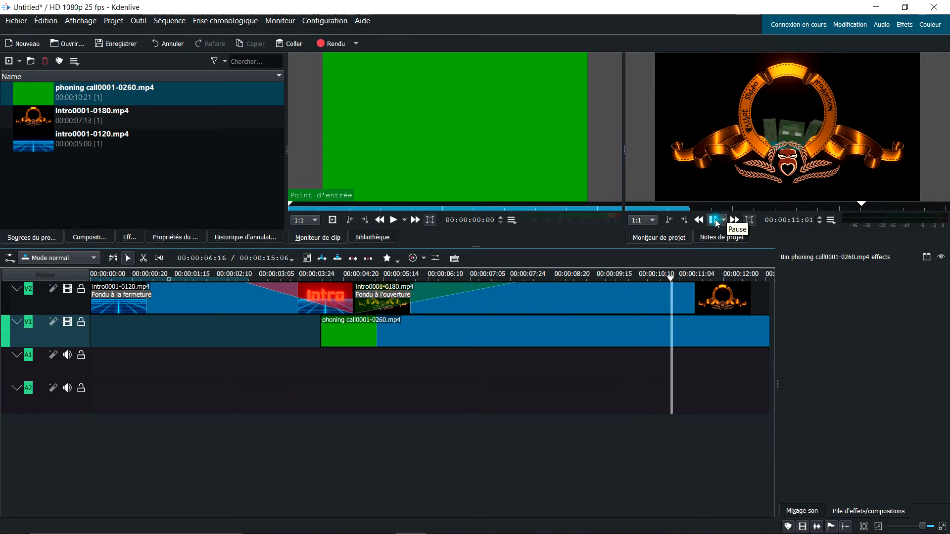
{"action": "left_click", "coordinate": [713, 220]}
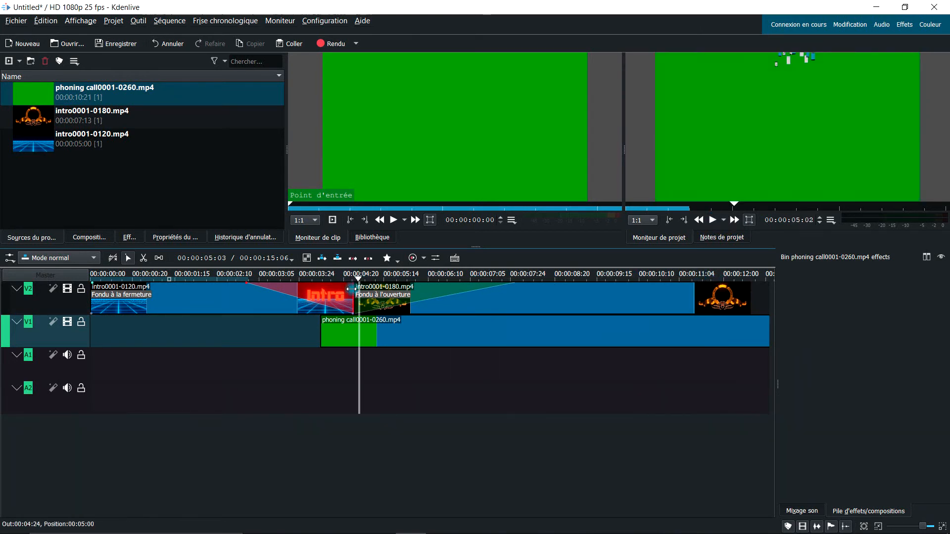
Step: Move phoning call0001-0260.mp4 earlier on V1 and add Fondu à l'ouverture to it
{"action": "left_click", "coordinate": [249, 290]}
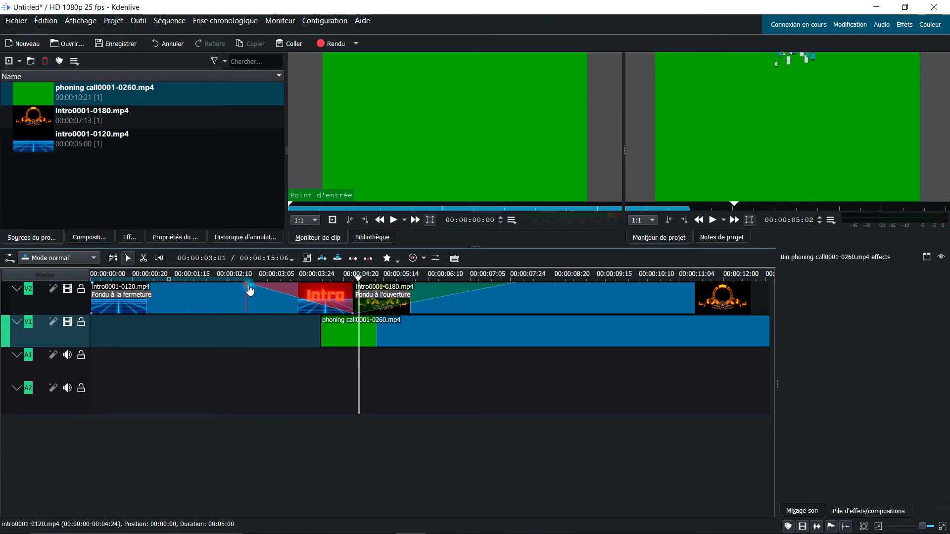
{"action": "left_click", "coordinate": [354, 334]}
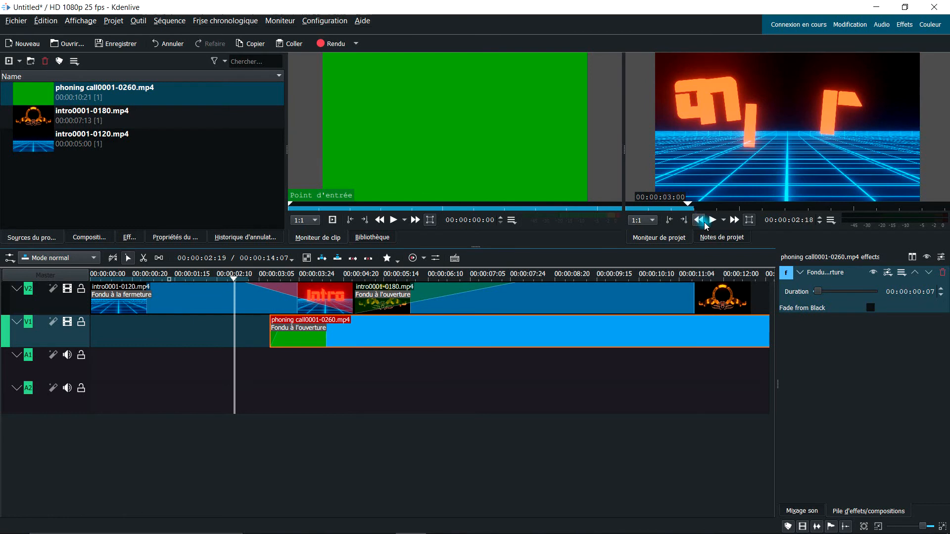
Step: Set the phoning call clip's Fondu à l'ouverture Duration to 00:00:00:12 and preview it
{"action": "left_click", "coordinate": [733, 220]}
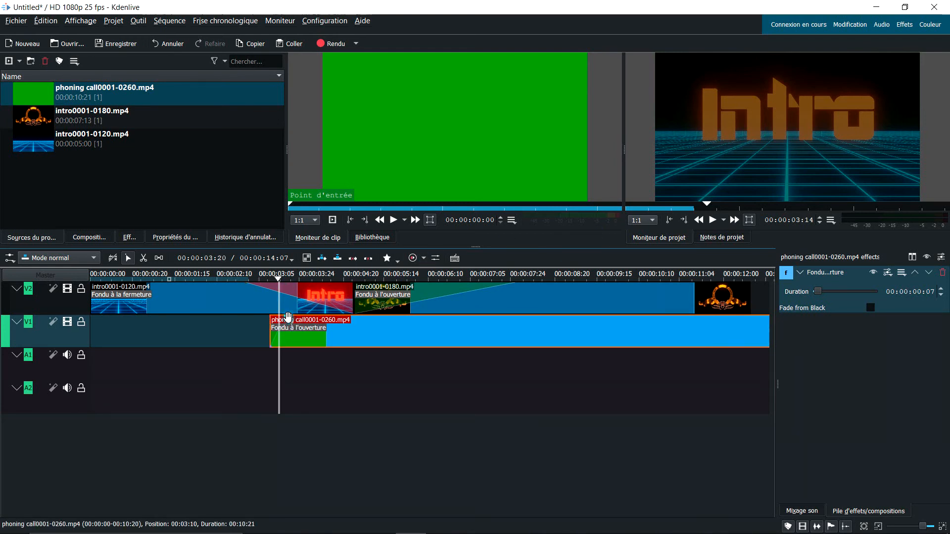
{"action": "left_click", "coordinate": [225, 274]}
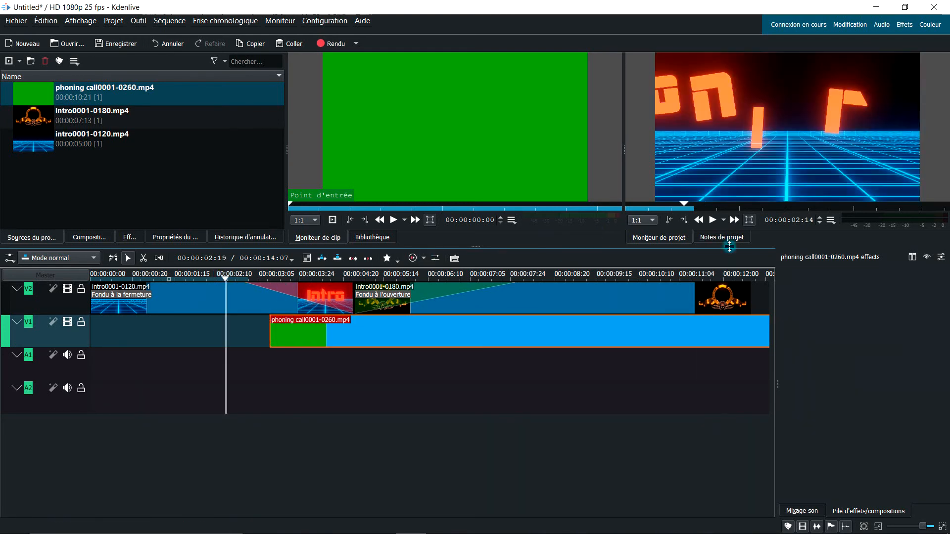
{"action": "left_click", "coordinate": [711, 219]}
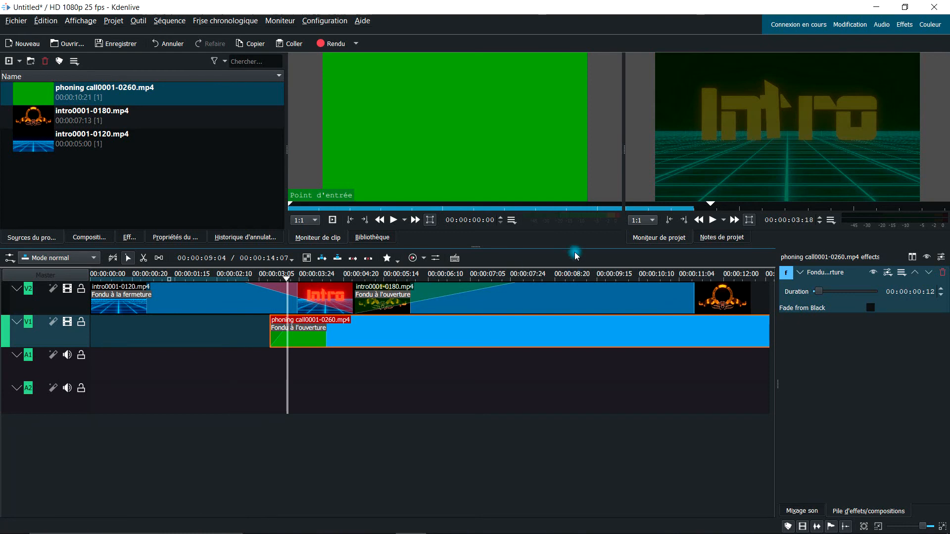
{"action": "left_click", "coordinate": [299, 273]}
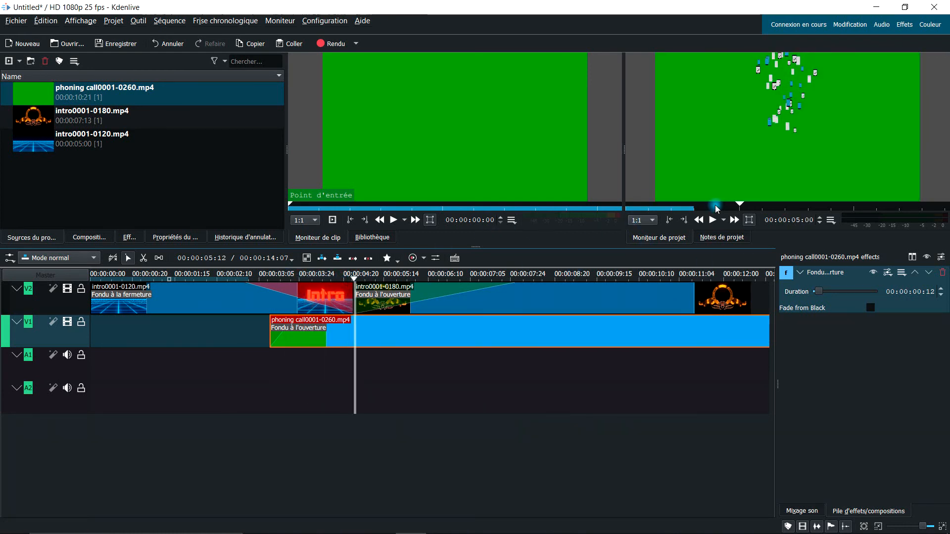
{"action": "mouse_move", "coordinate": [763, 237]}
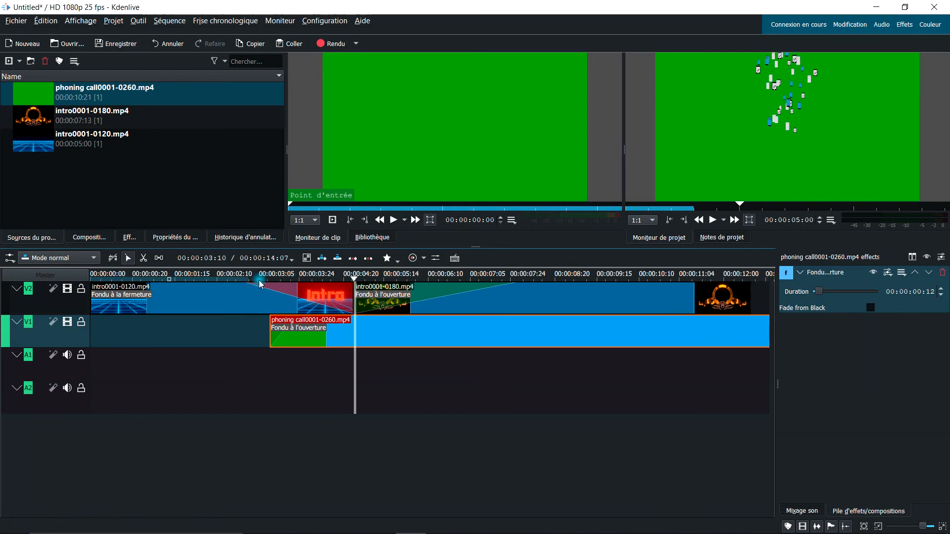
{"action": "mouse_move", "coordinate": [353, 257]}
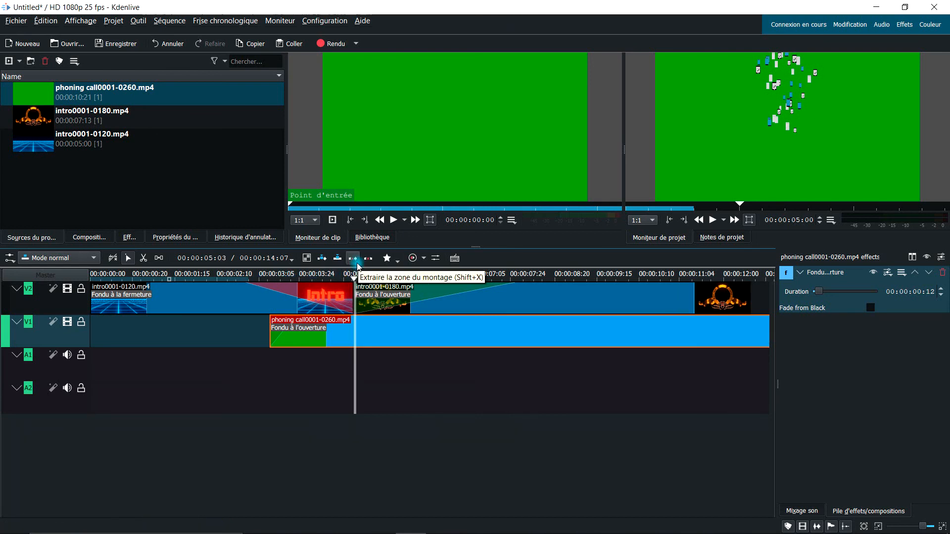